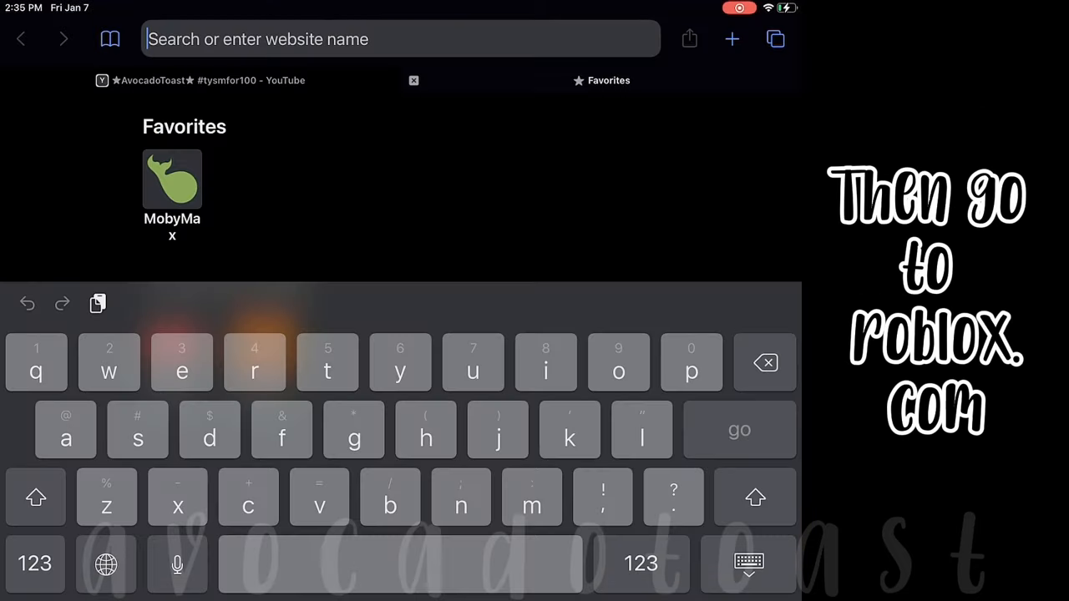
- Navigate Safari to roblox.com, landing on the signed-in Roblox home page
text(roblox,)
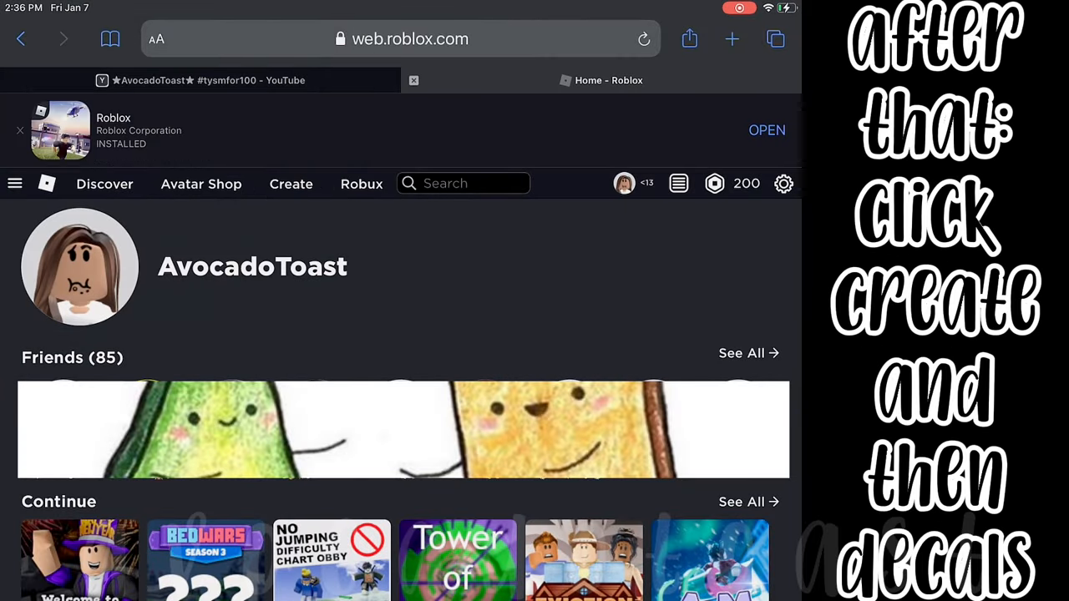
- Upload a photo-library image as a new decal under Create > Decals and view its item page
click(291, 184)
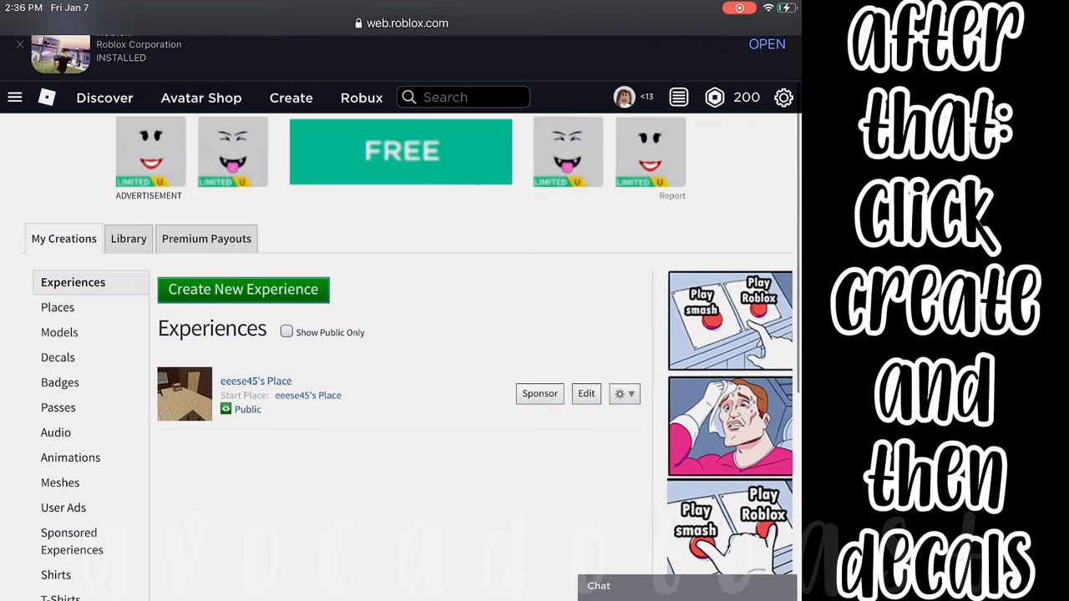
click(287, 351)
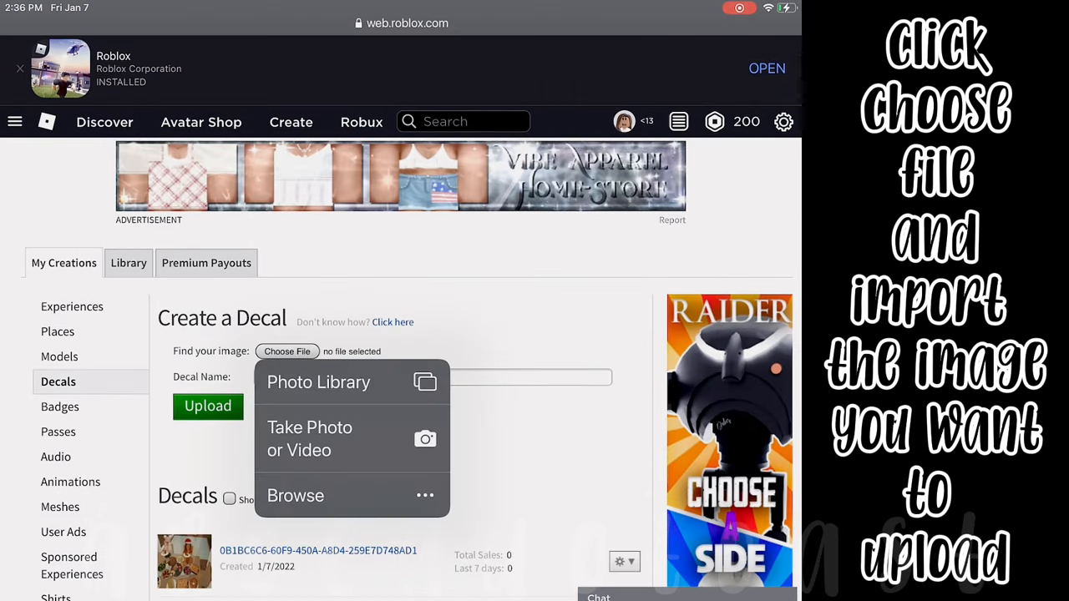
click(319, 381)
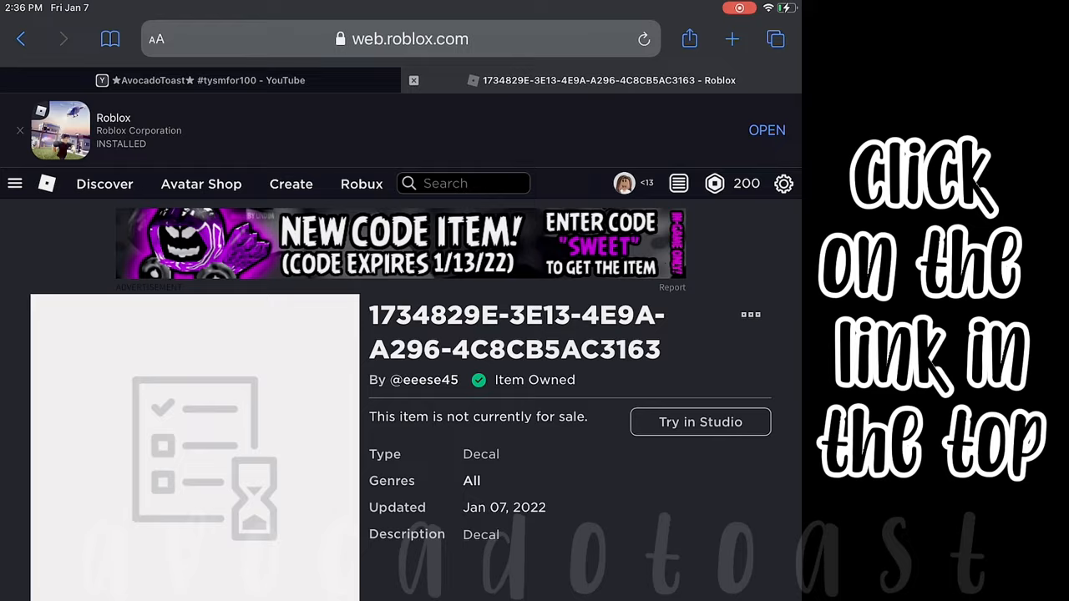
click(401, 38)
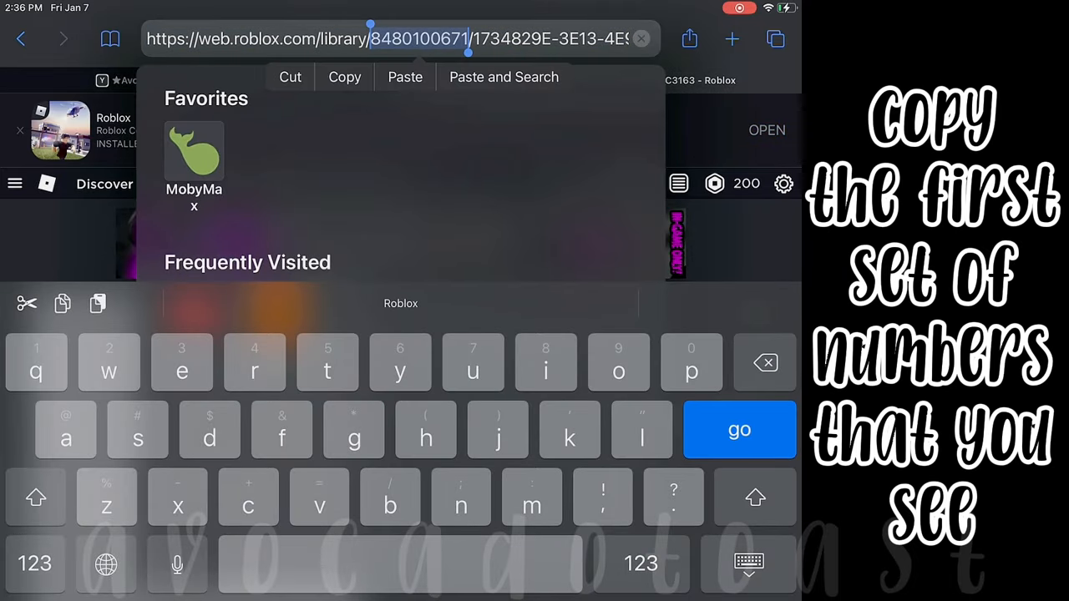
click(344, 77)
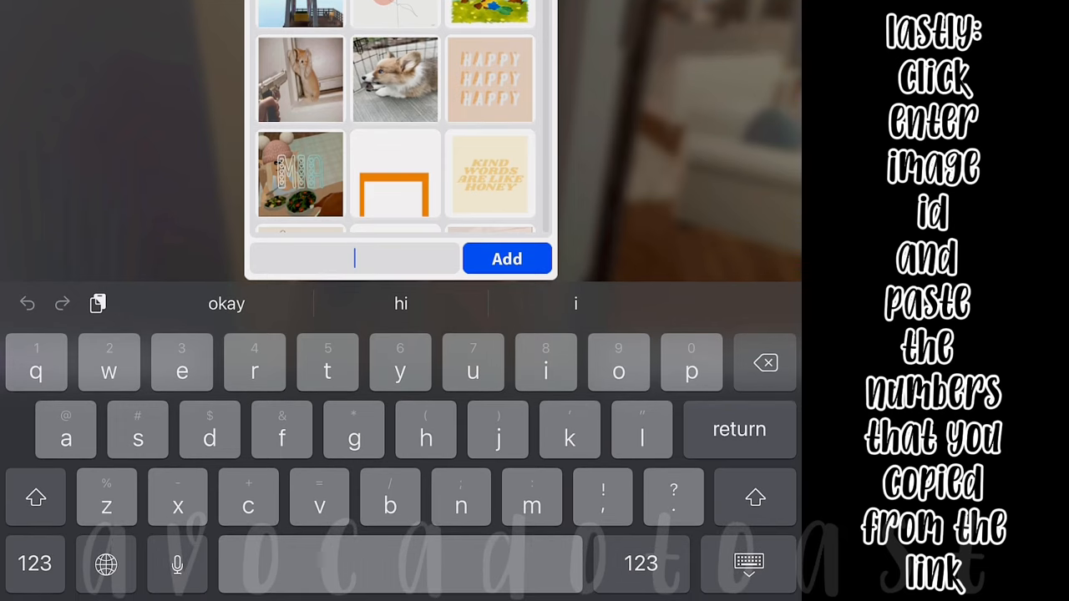
click(354, 257)
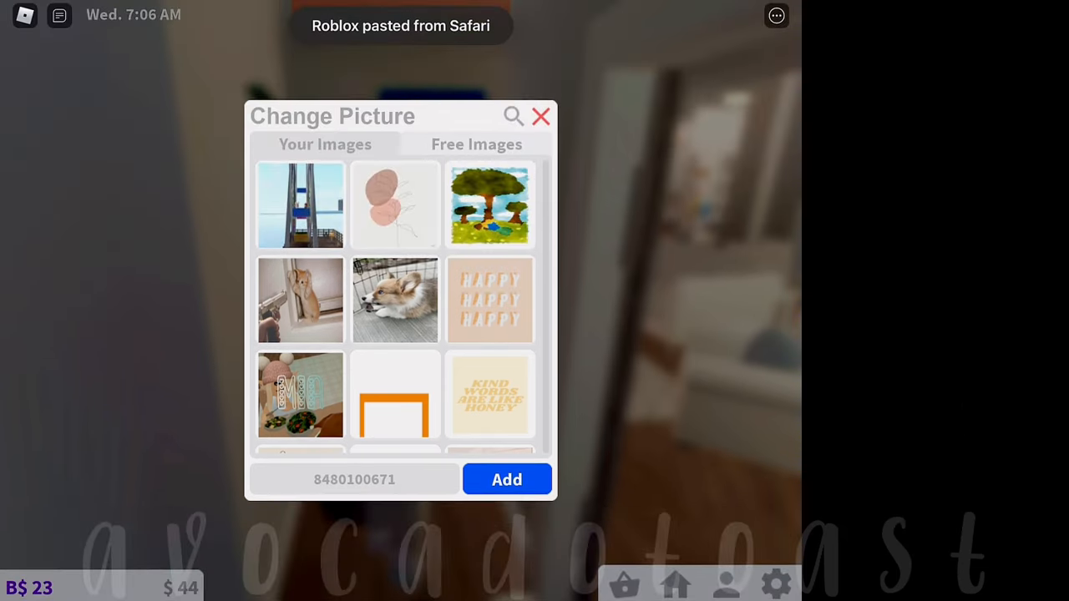
click(541, 117)
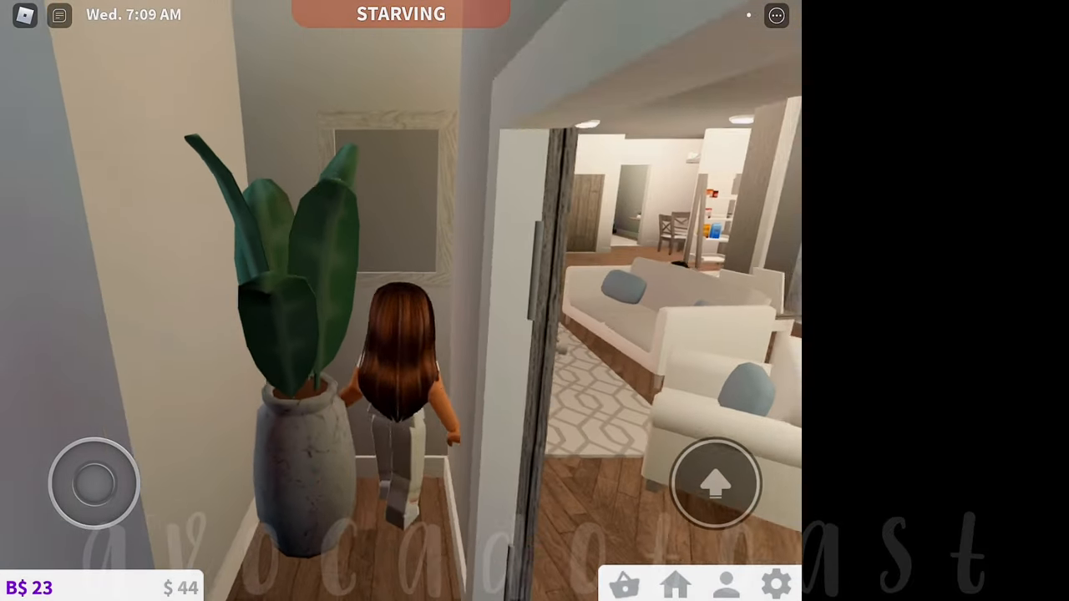